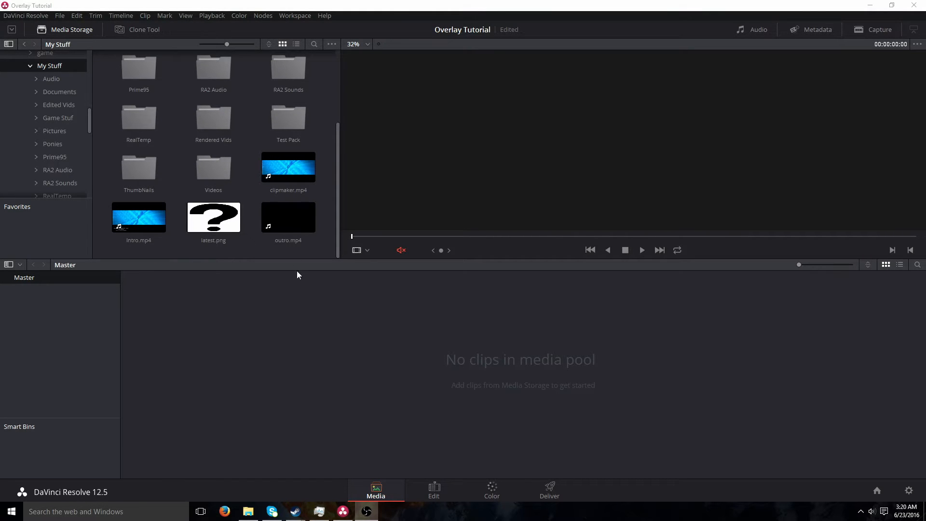
Step: In Media Storage, select the outro clip and add it to the Media Pool
click(287, 167)
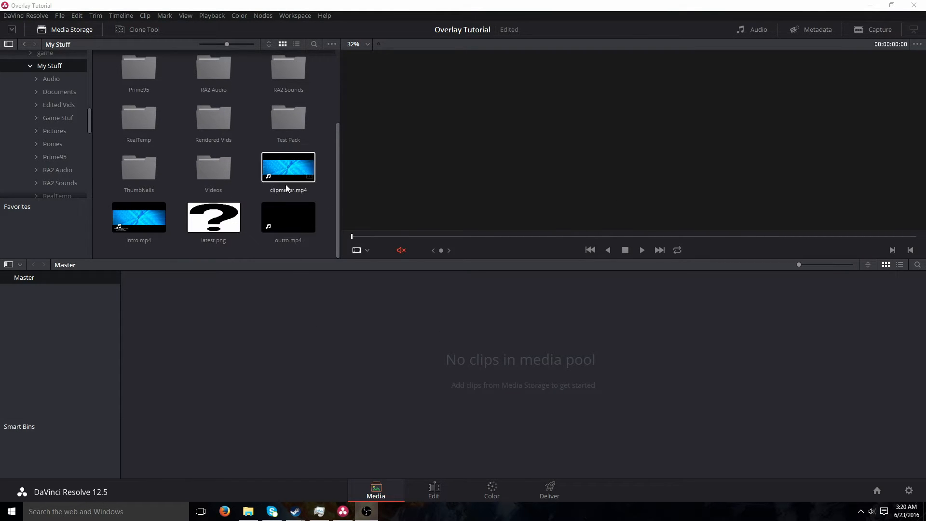
click(287, 217)
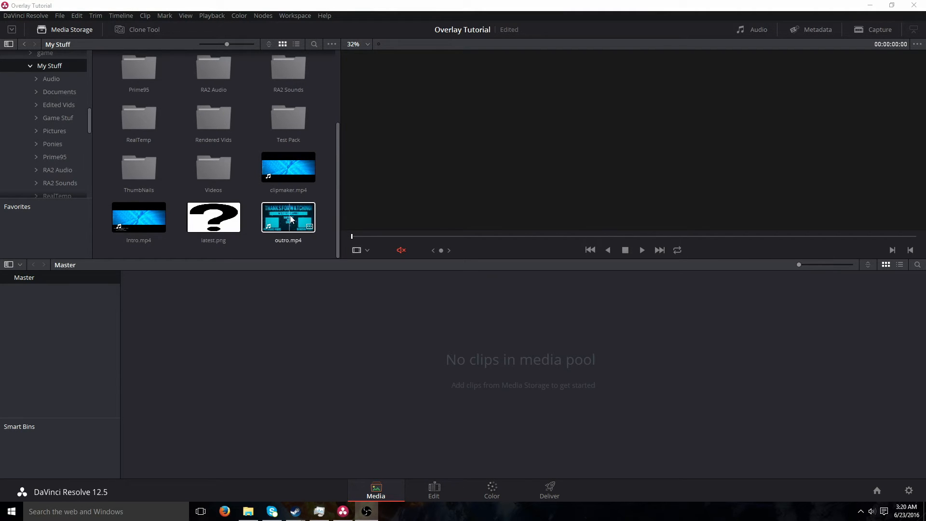
double_click(288, 216)
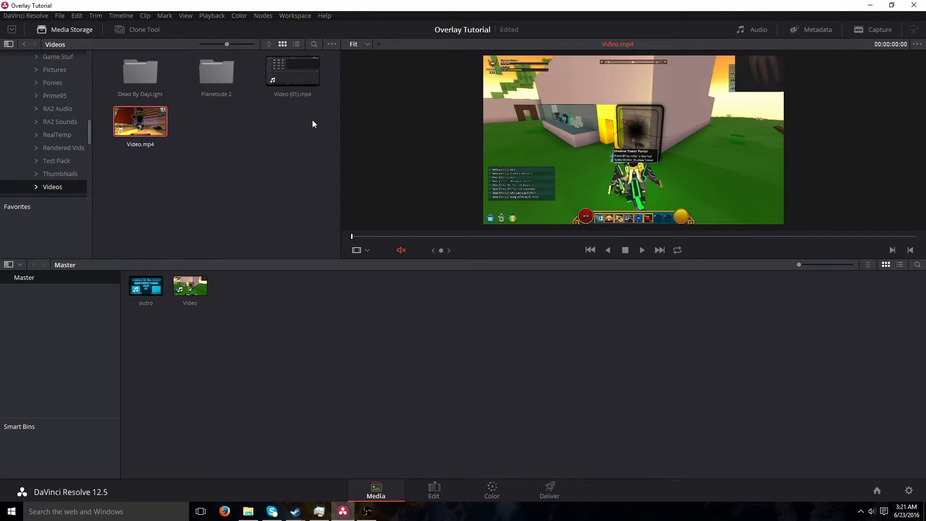
mouse_move(392, 439)
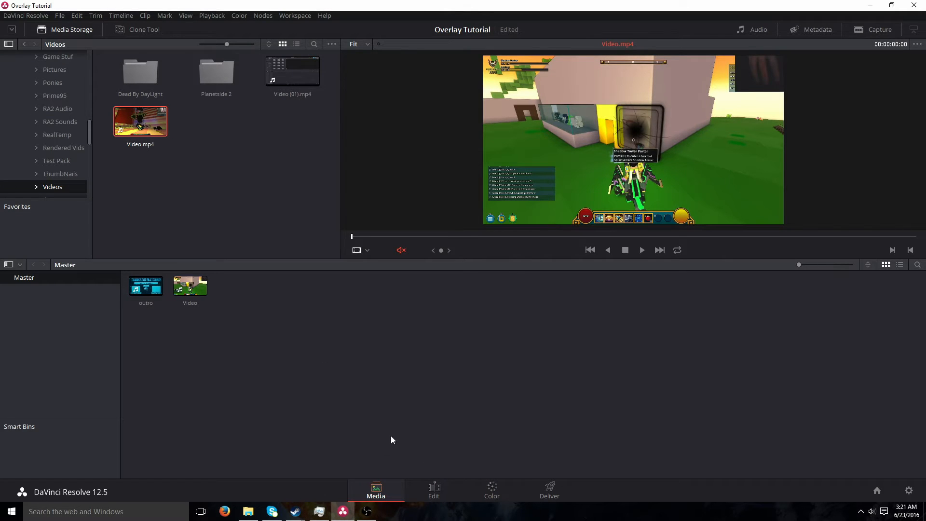
Step: On the Edit page, place the Video clip on V2 above outro and zoom the timeline
click(434, 490)
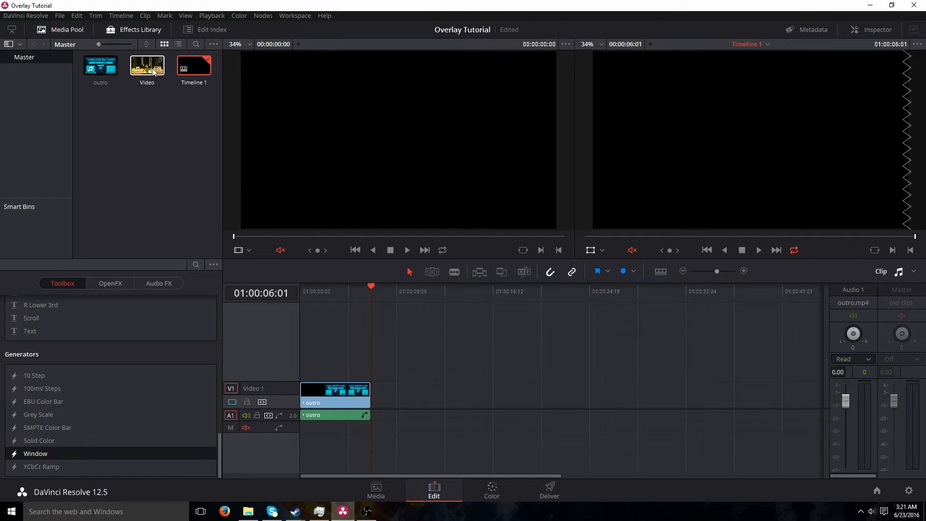
drag(147, 66, 355, 363)
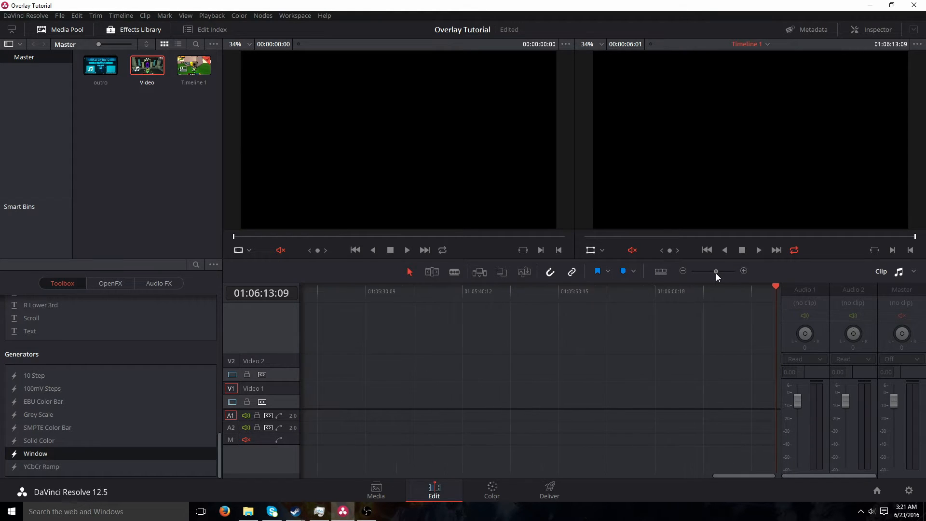
drag(716, 271, 723, 271)
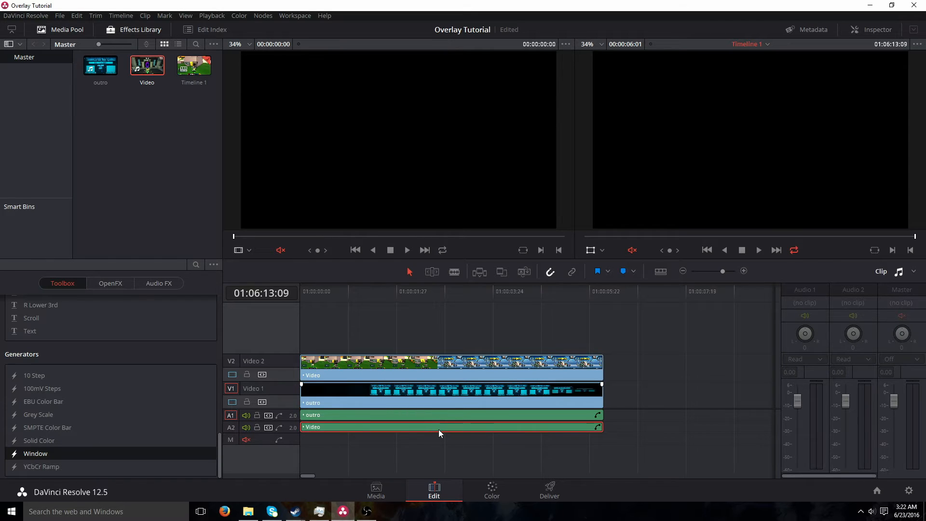
Step: Delete the Video clip's A2 audio and scale its picture down with the Transform handle
click(449, 364)
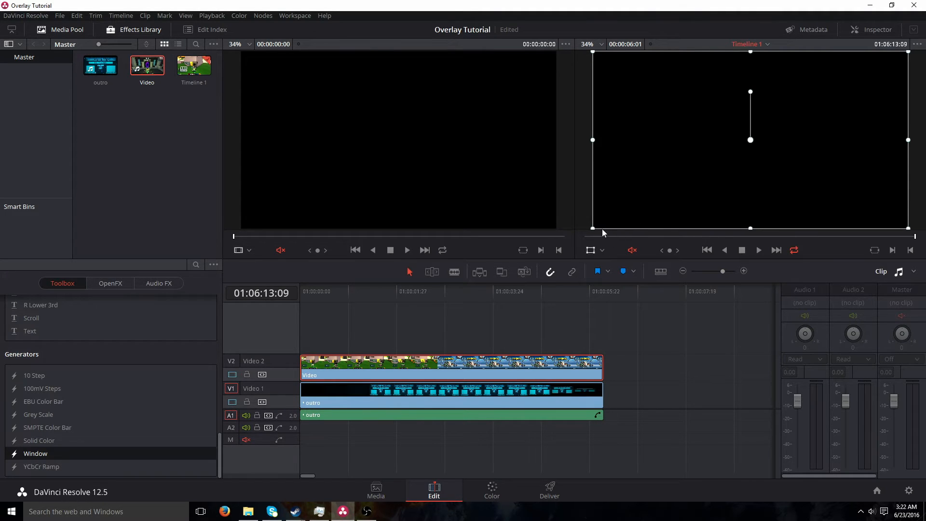
drag(592, 229, 592, 219)
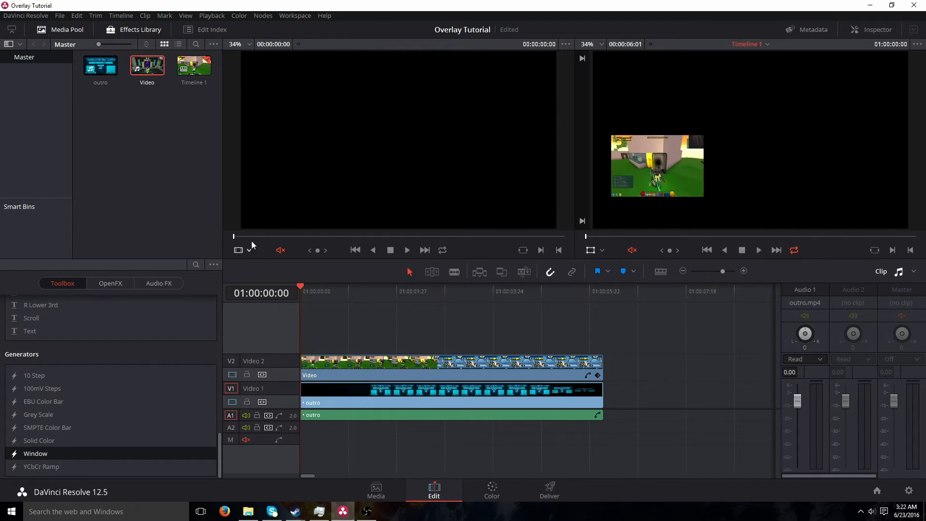
Step: Play the timeline to check the gameplay overlay in the previous-video box, then stop
click(758, 250)
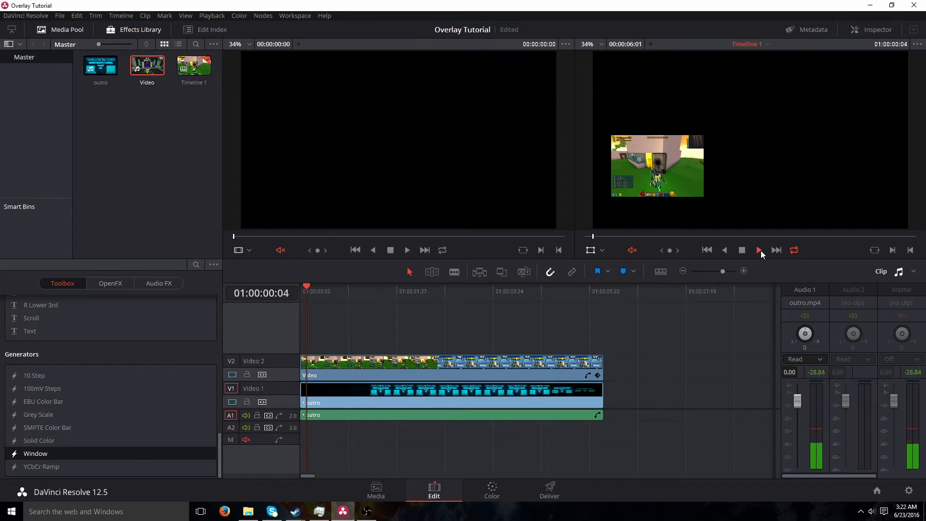
click(758, 250)
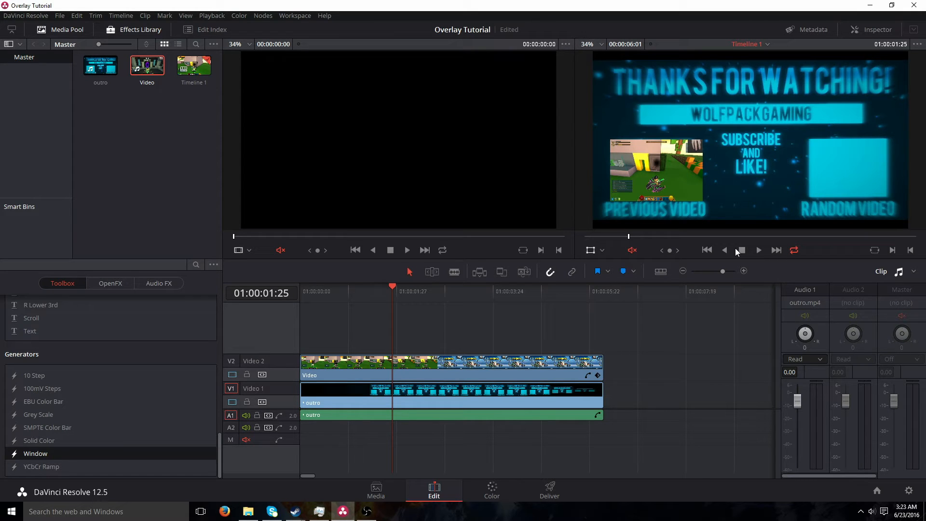
click(759, 250)
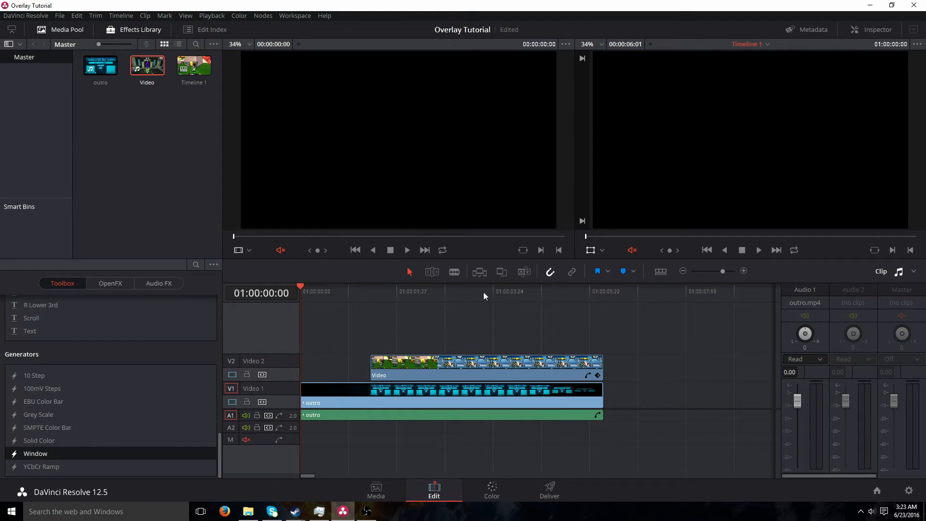
Step: Play and pause the edit repeatedly to review the overlay's timing and placement
click(758, 250)
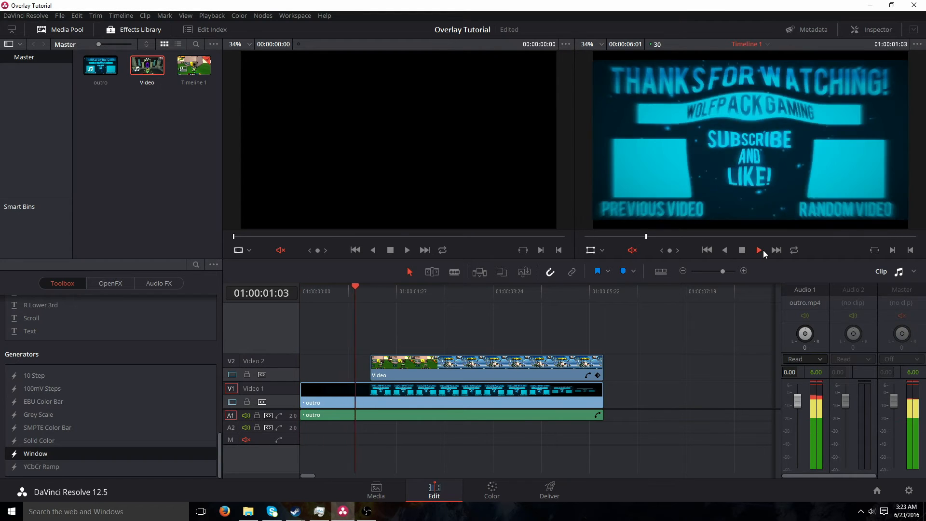
click(757, 250)
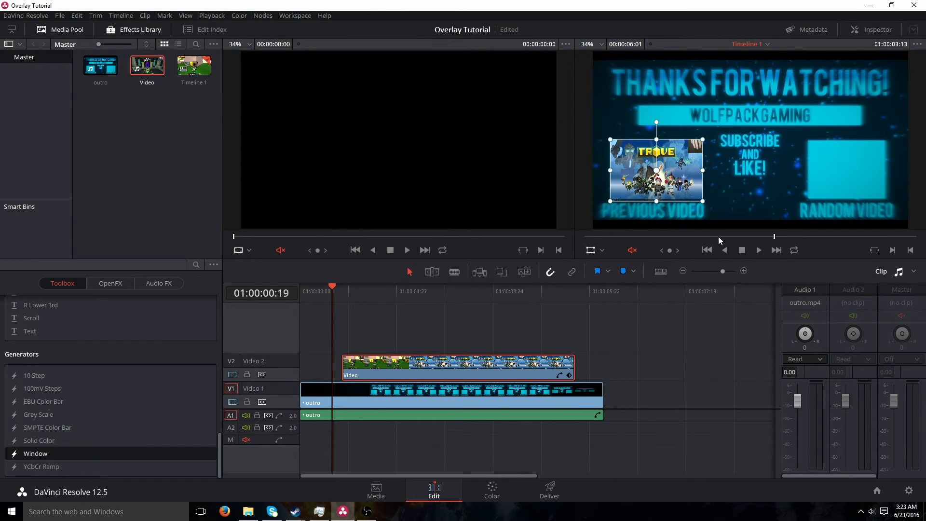
click(472, 291)
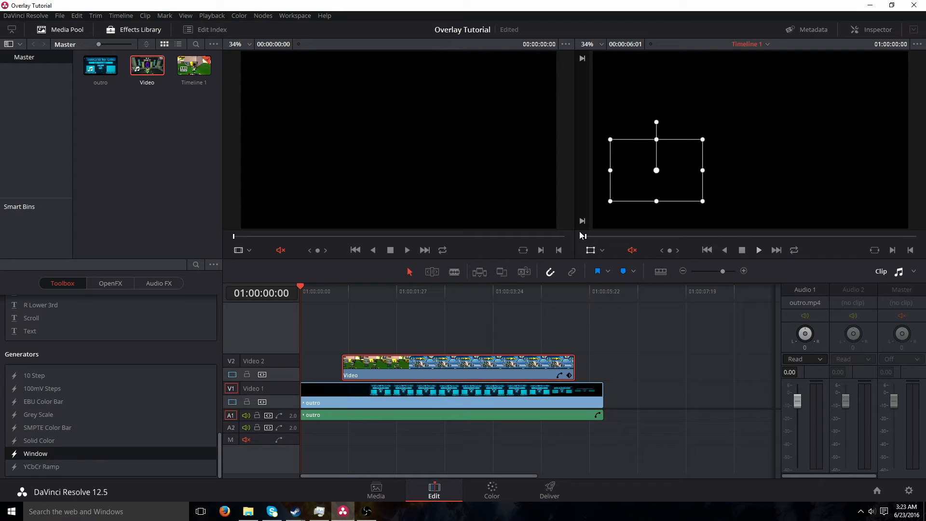
click(758, 250)
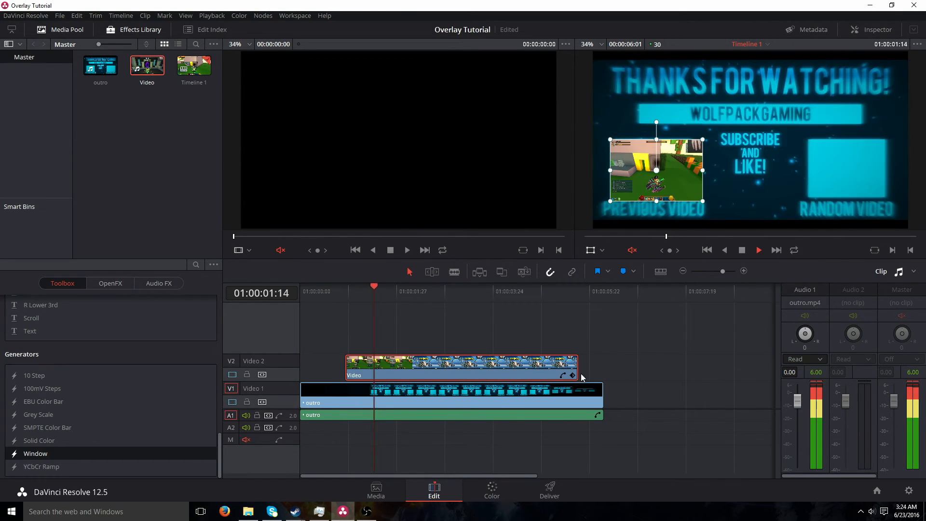
click(480, 290)
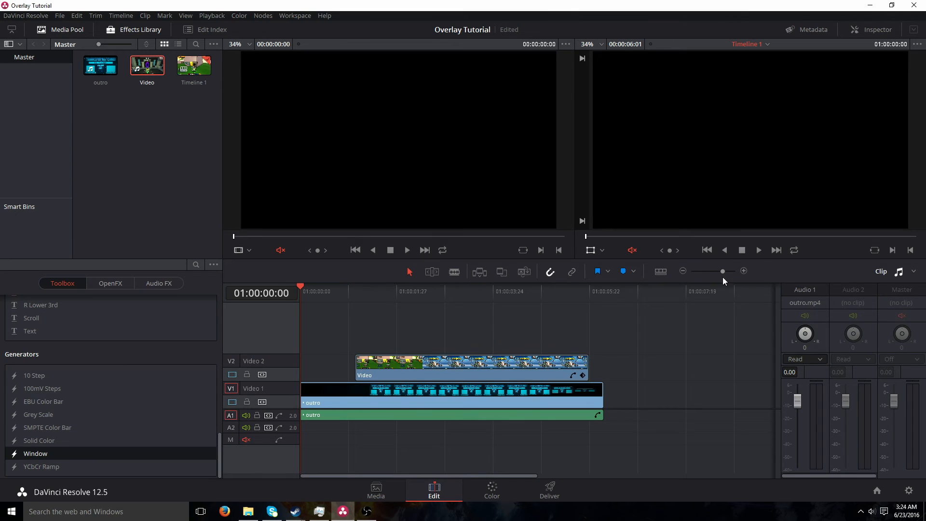
Step: Recheck playback and trim the gameplay clip to end at 01:00:04:28
click(759, 250)
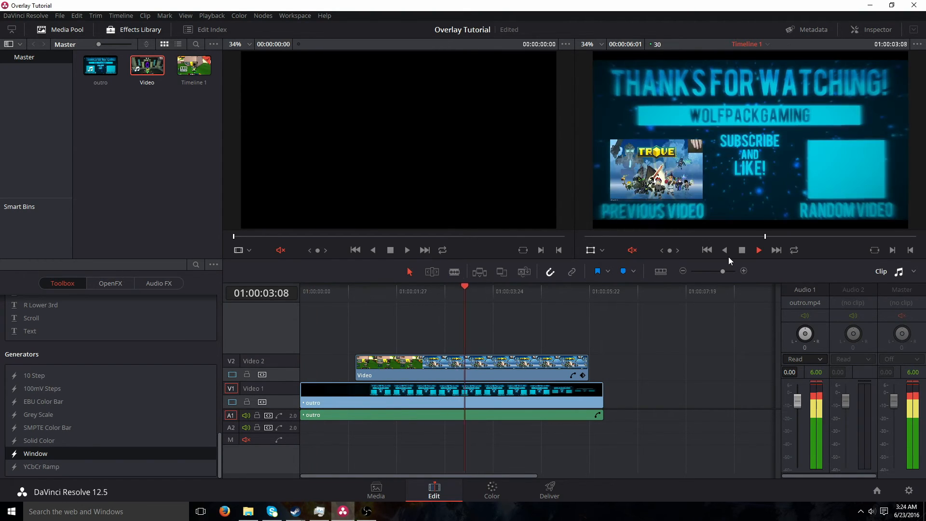
click(707, 250)
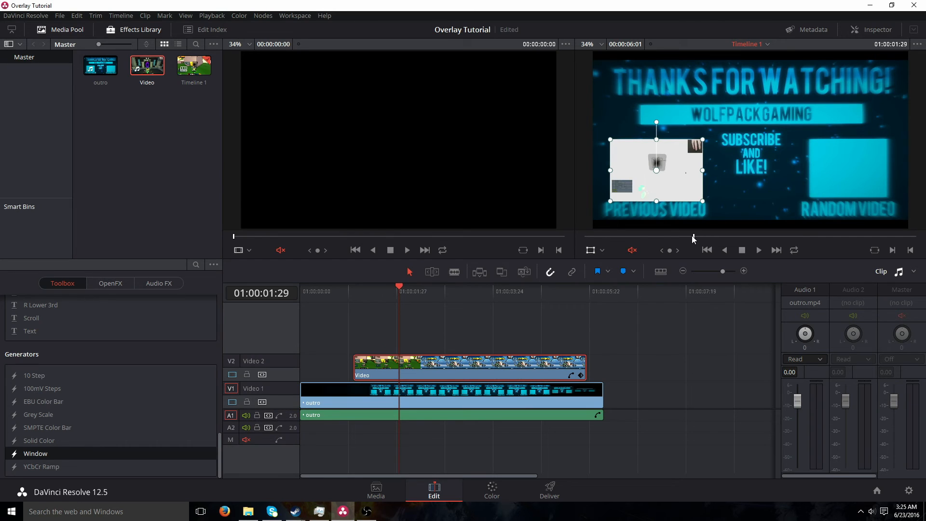
mouse_move(581, 248)
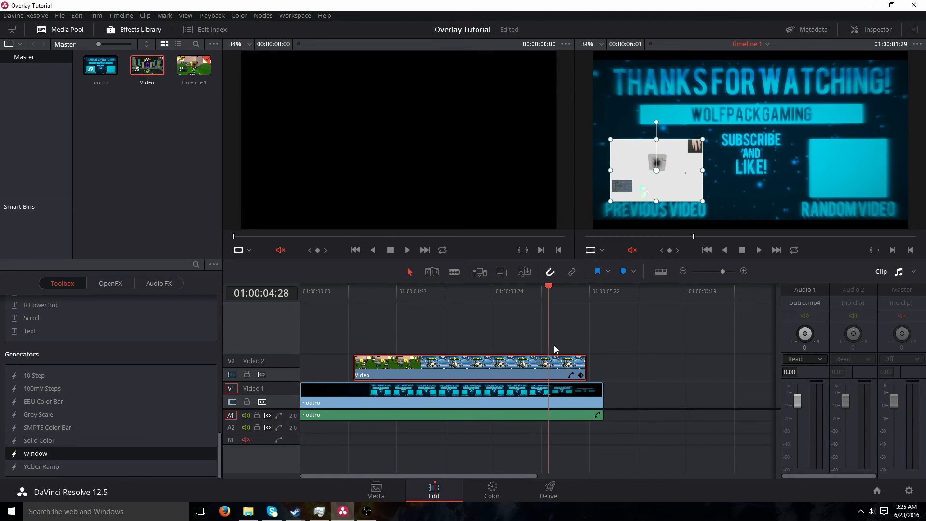
click(758, 250)
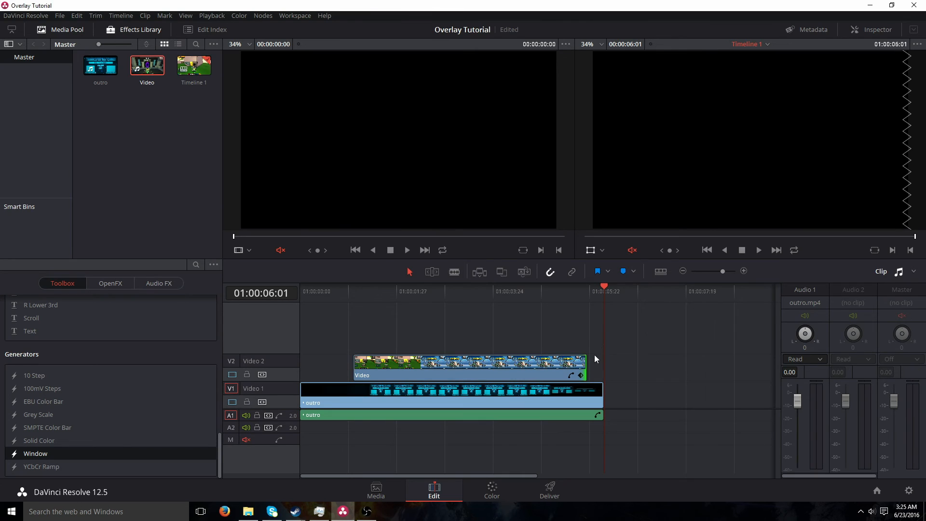
drag(585, 361, 576, 361)
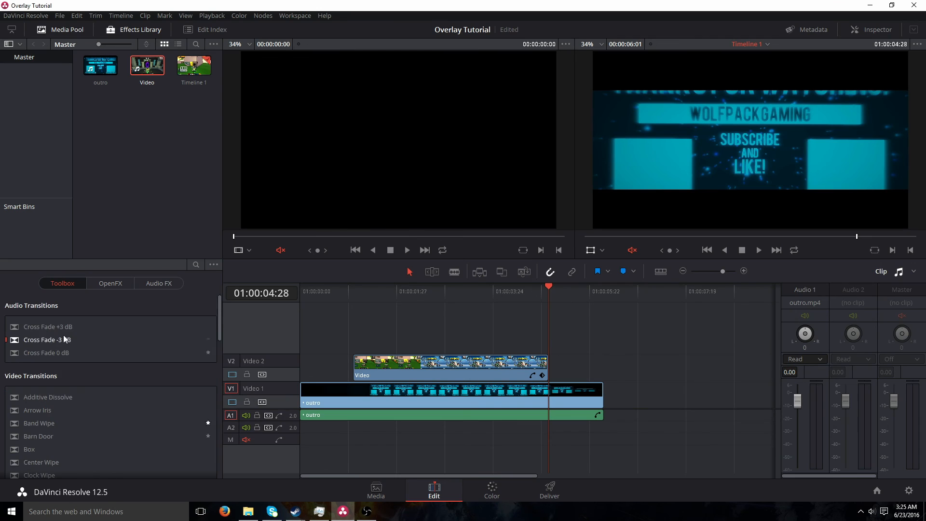
Step: Apply the Band Wipe transition to the end of the gameplay clip on V2
scroll(down, 3)
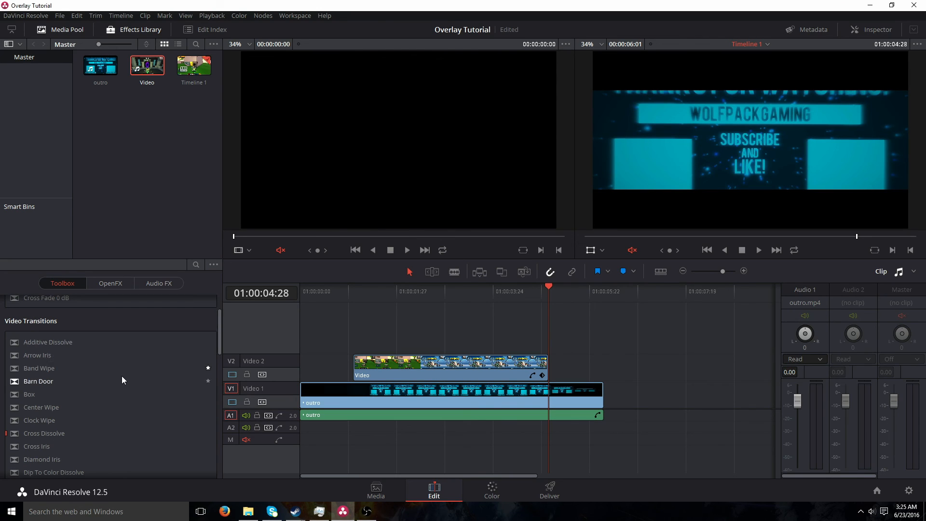
click(38, 368)
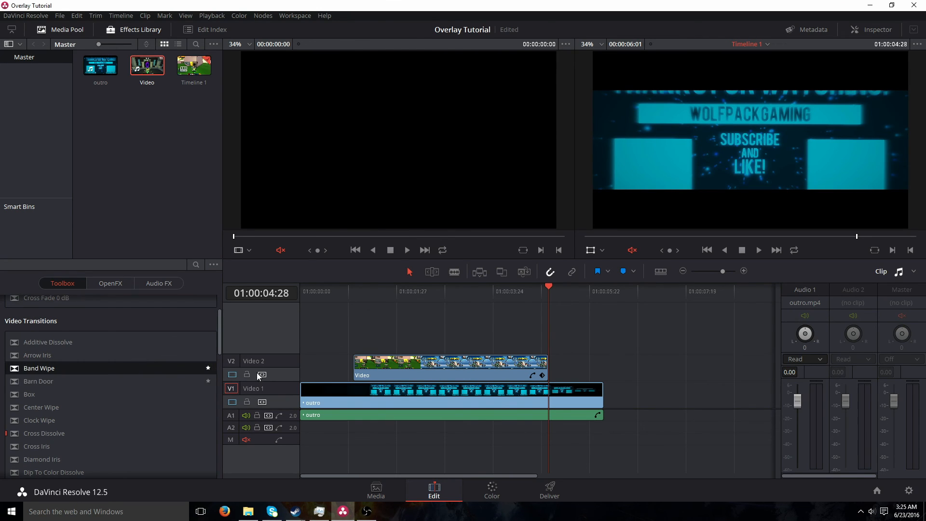
click(449, 363)
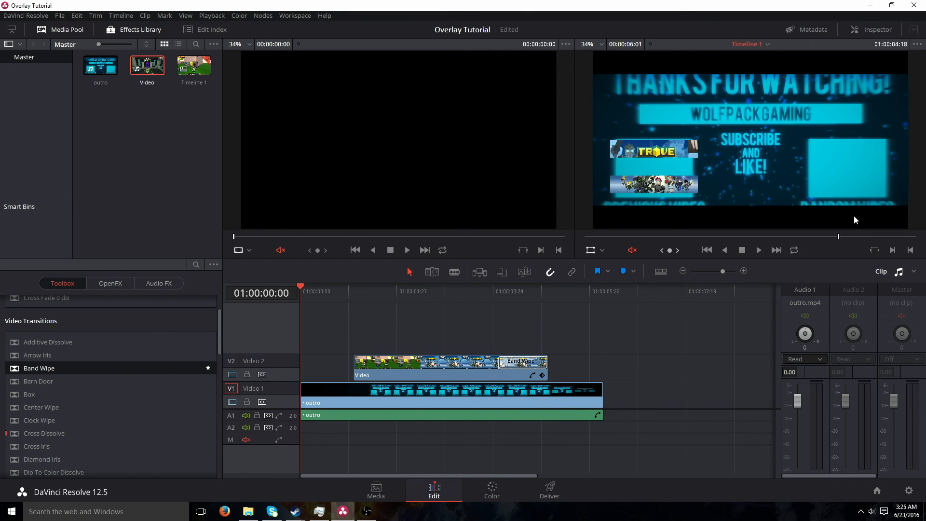
Step: Preview the Band Wipe in playback, then switch to the Deliver page
click(759, 250)
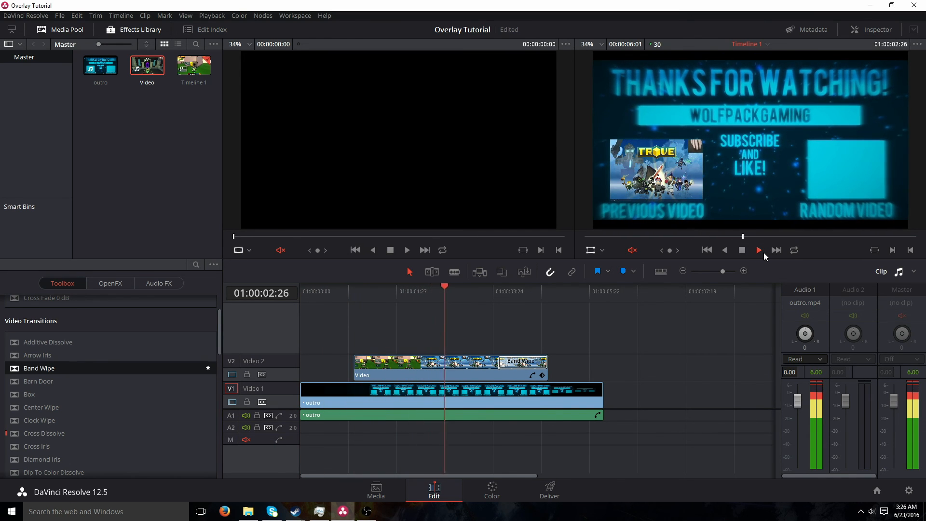
click(758, 250)
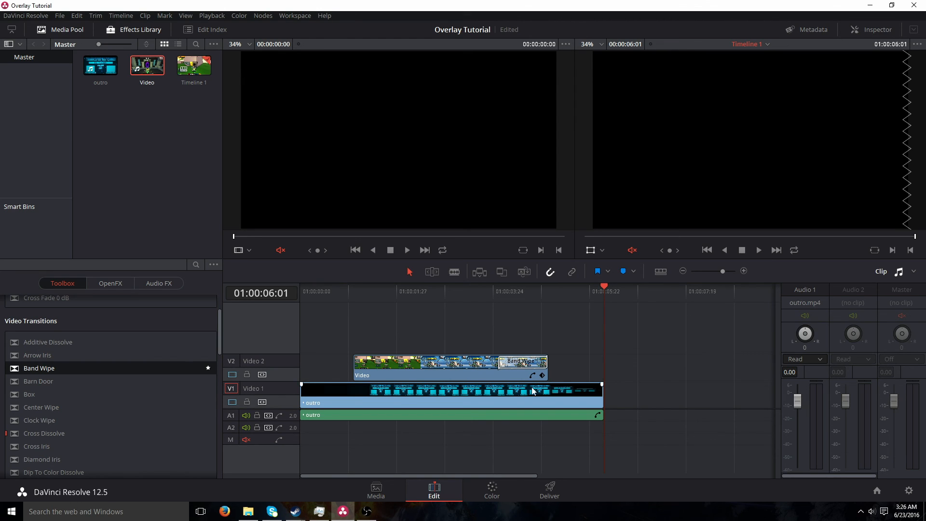
click(549, 489)
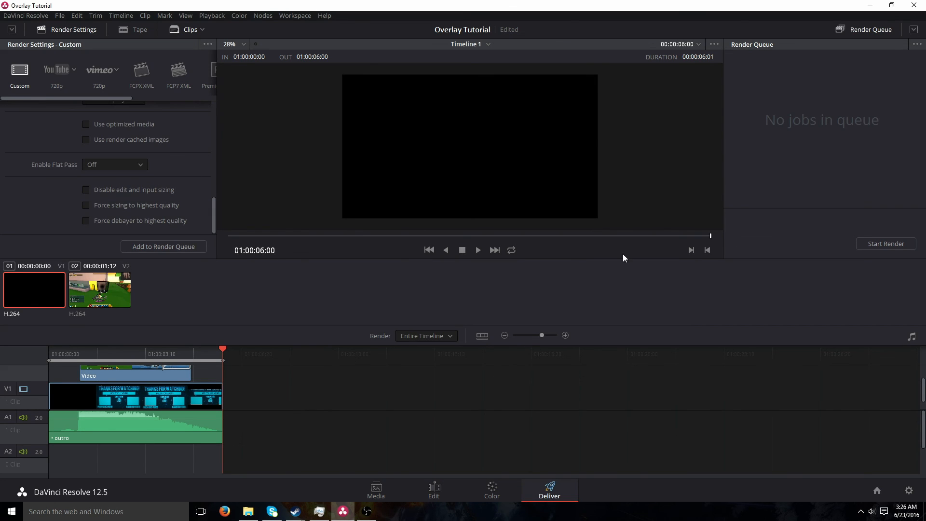
mouse_move(586, 250)
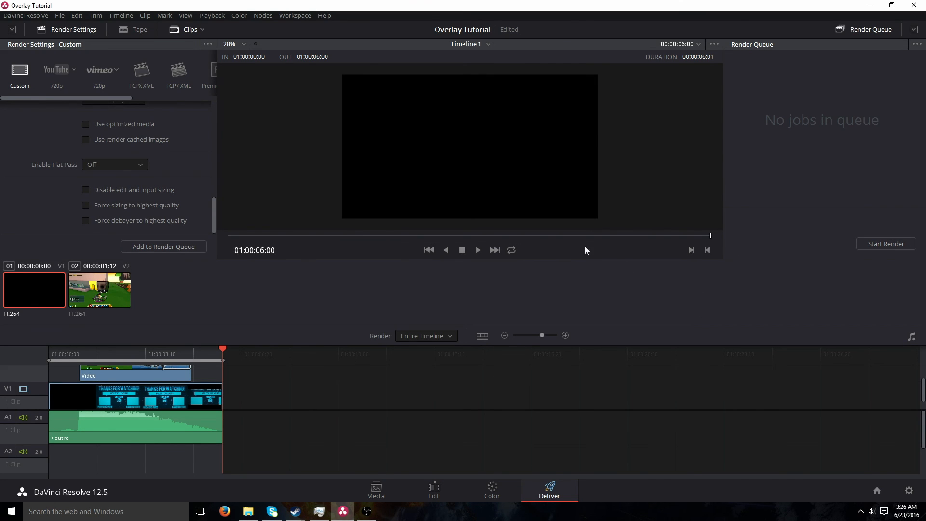
mouse_move(6, 213)
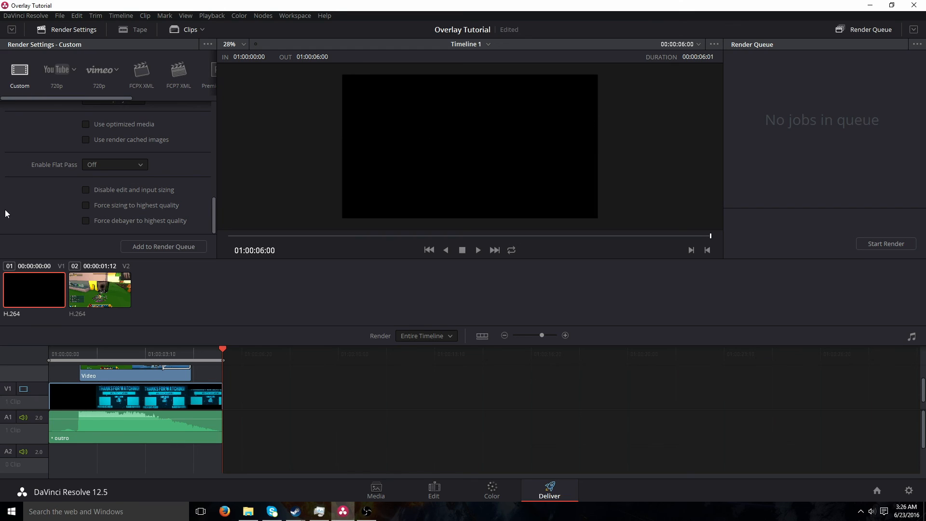
mouse_move(37, 133)
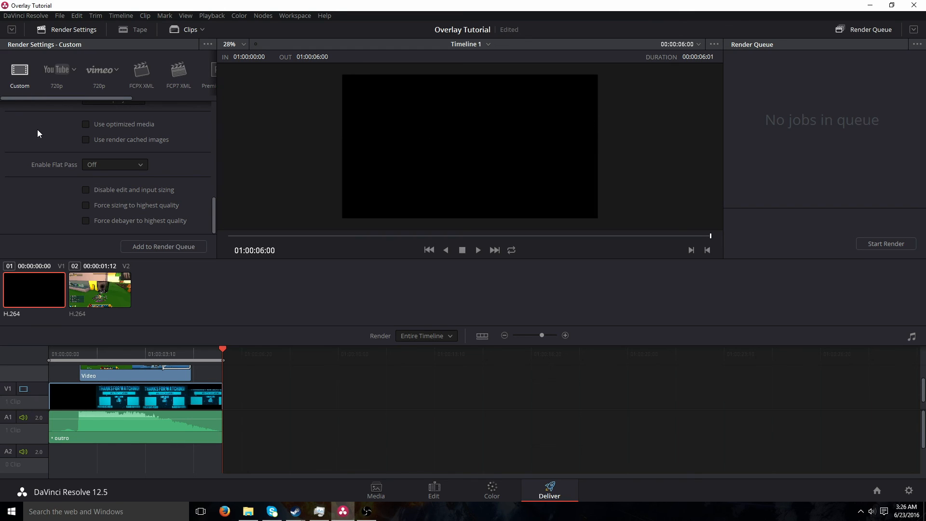